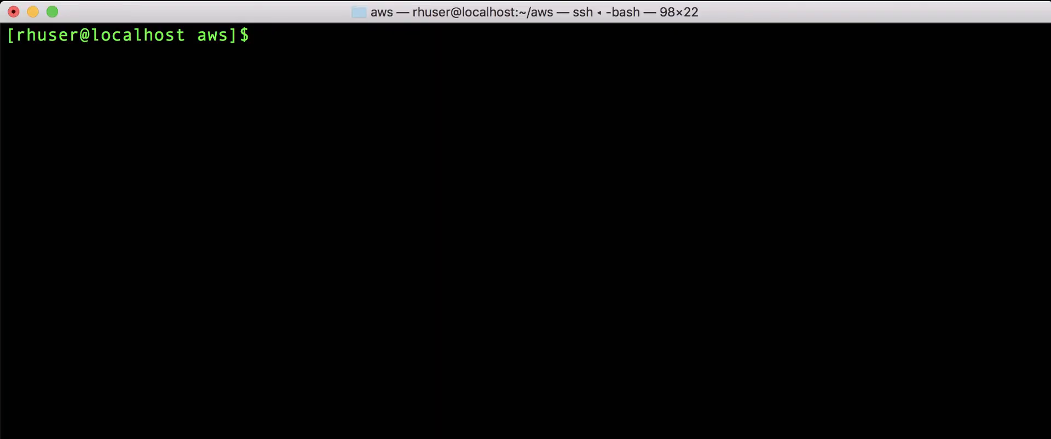
View login.sh with more, clear, then run it to log in using the default project
{"action": "type", "text": "more ./lo"}
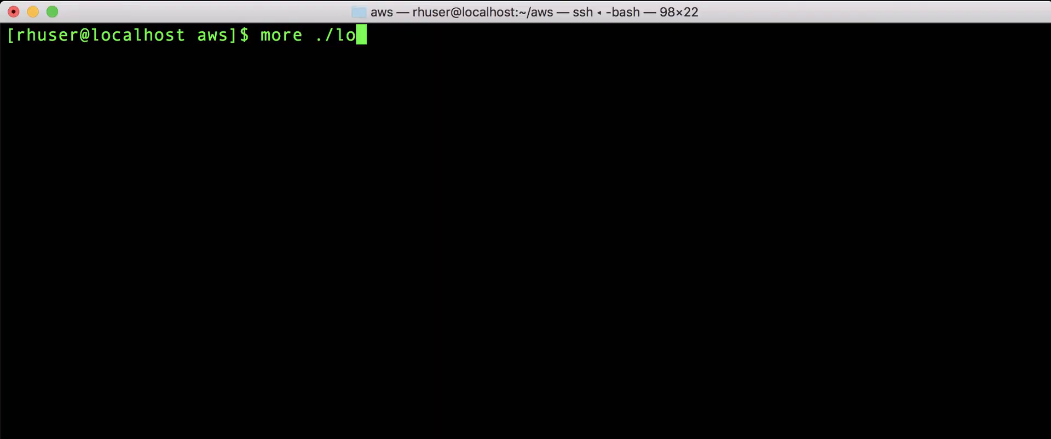
{"action": "type", "text": "gin.sh"}
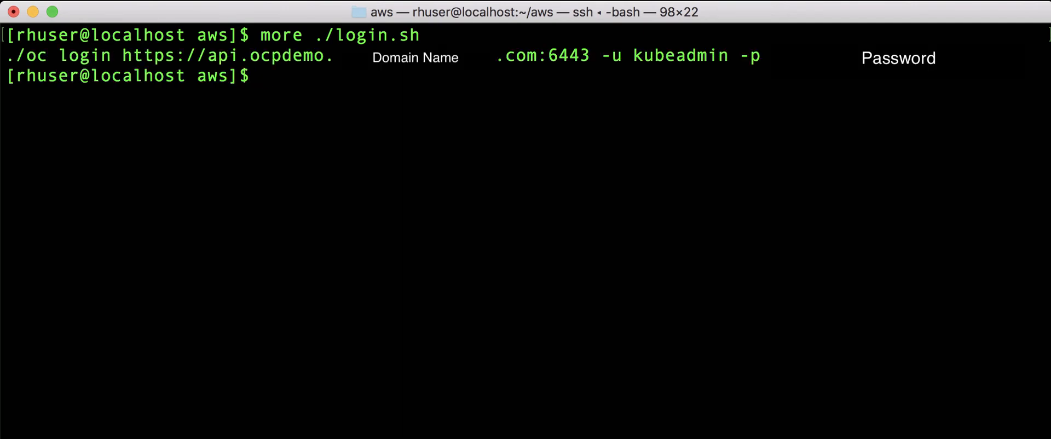
{"action": "type", "text": "clear"}
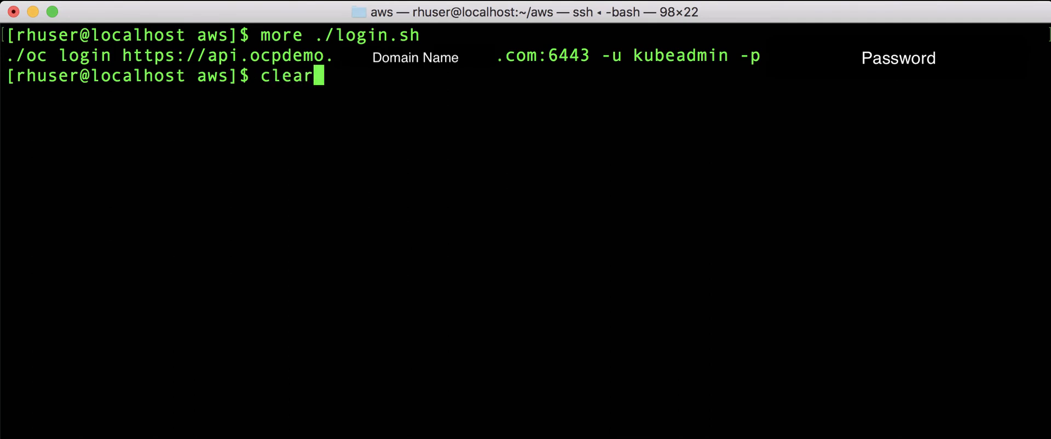
{"action": "type", "text": "./login.sh"}
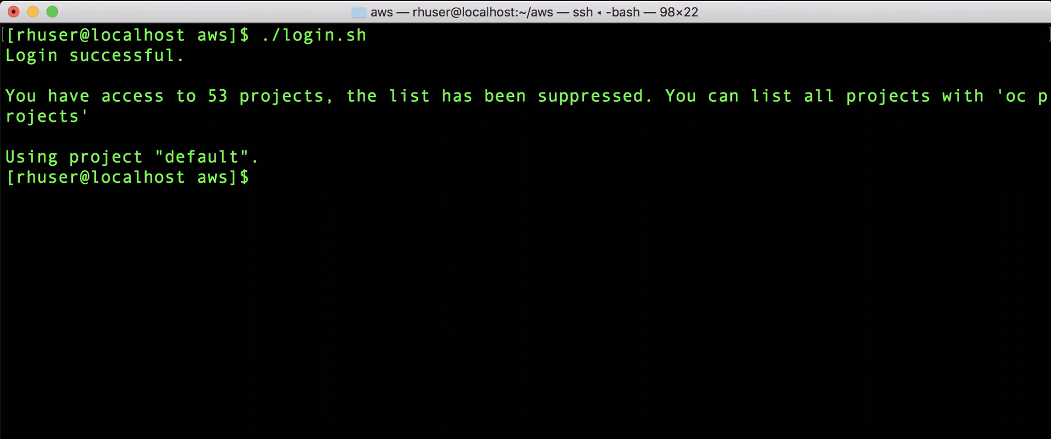
Confirm via oc get clusterversion that the cluster runs 4.3.1, then clear the screen
{"action": "type", "text": "oc get"}
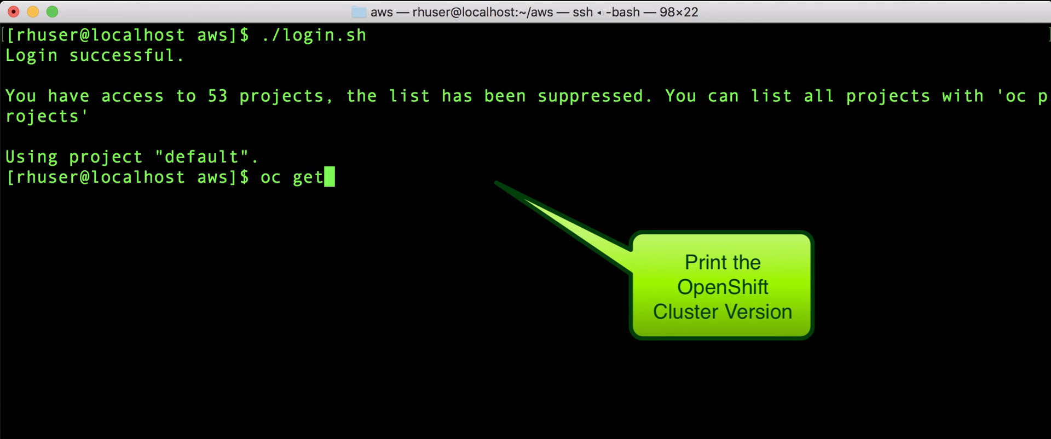
{"action": "type", "text": "clusterversion"}
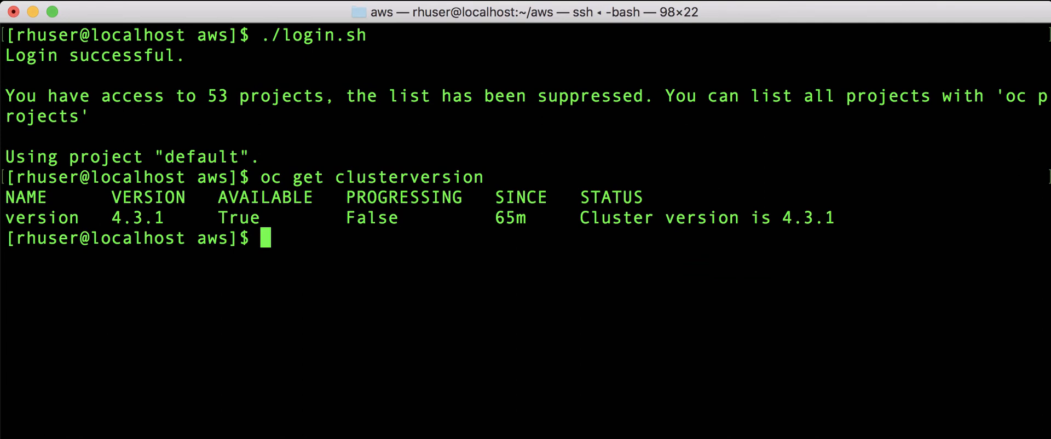
{"action": "double_click", "coordinate": [138, 218]}
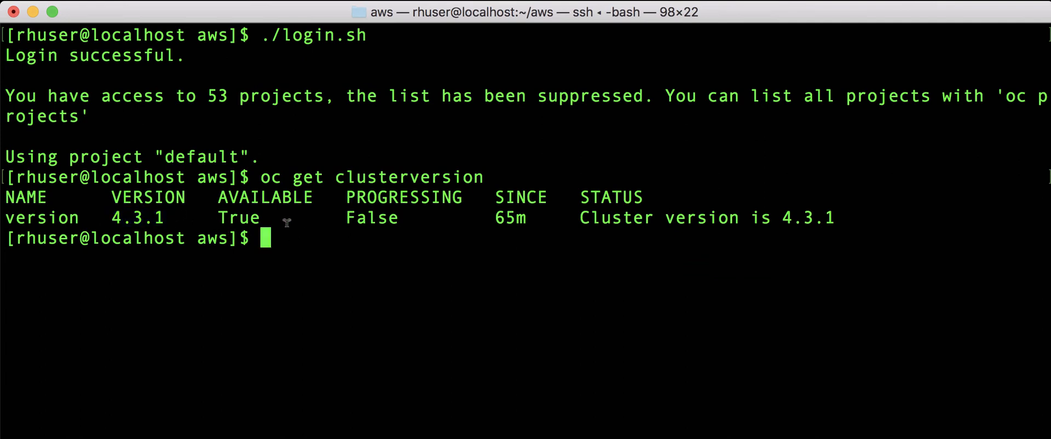
{"action": "type", "text": "clear"}
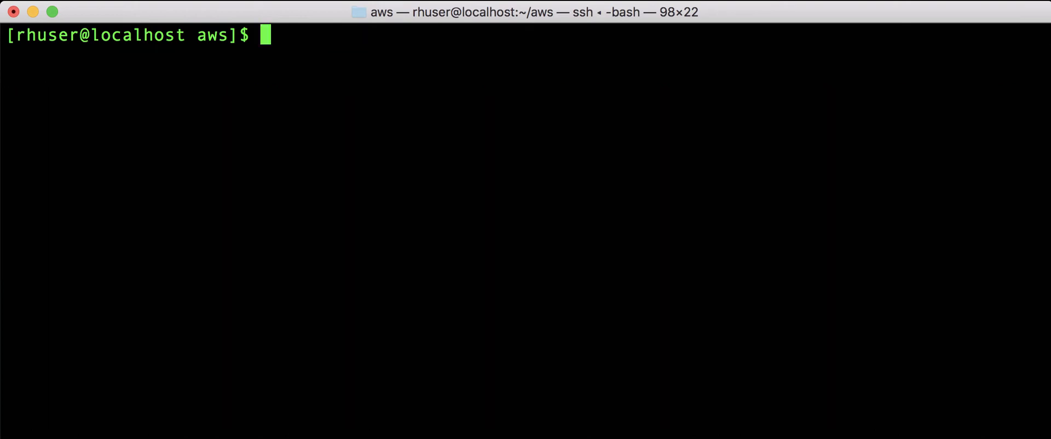
Create openscap, clone github.com/openshift/compliance-operator into it, and enter the compliance-operator folder
{"action": "type", "text": "mkdir"}
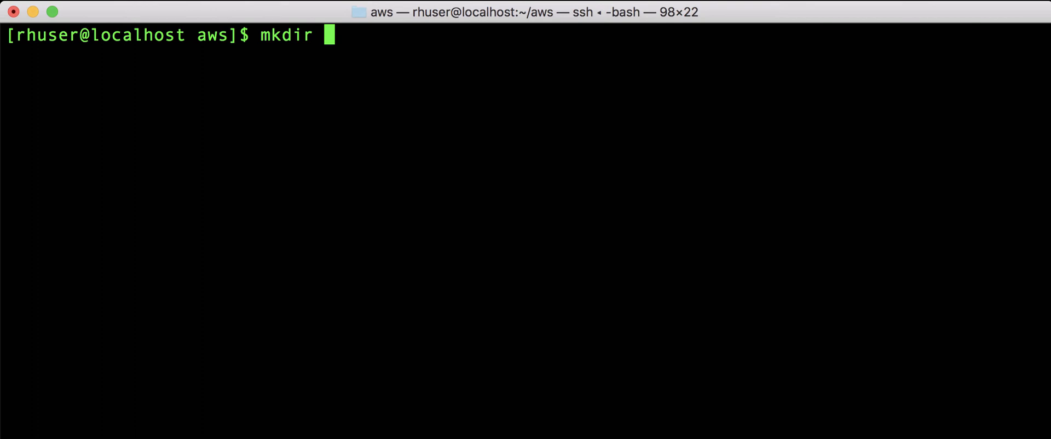
{"action": "type", "text": "openscap"}
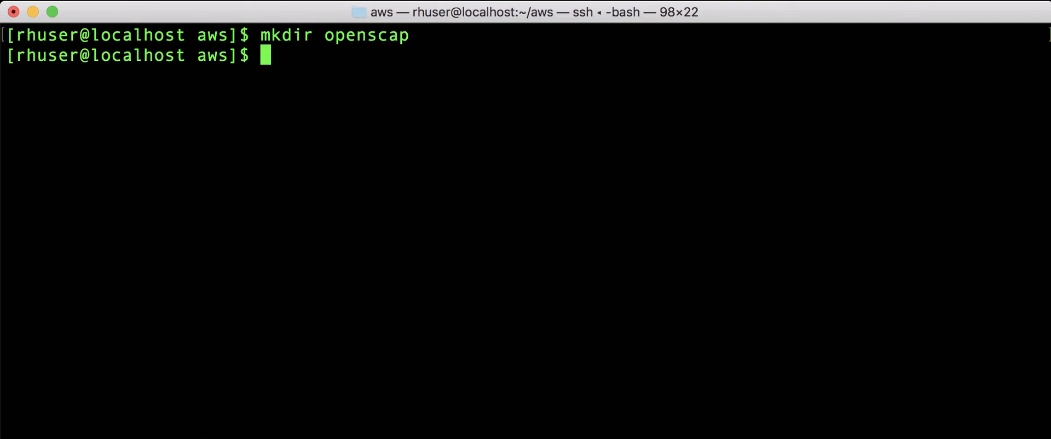
{"action": "type", "text": "cd openscap/"}
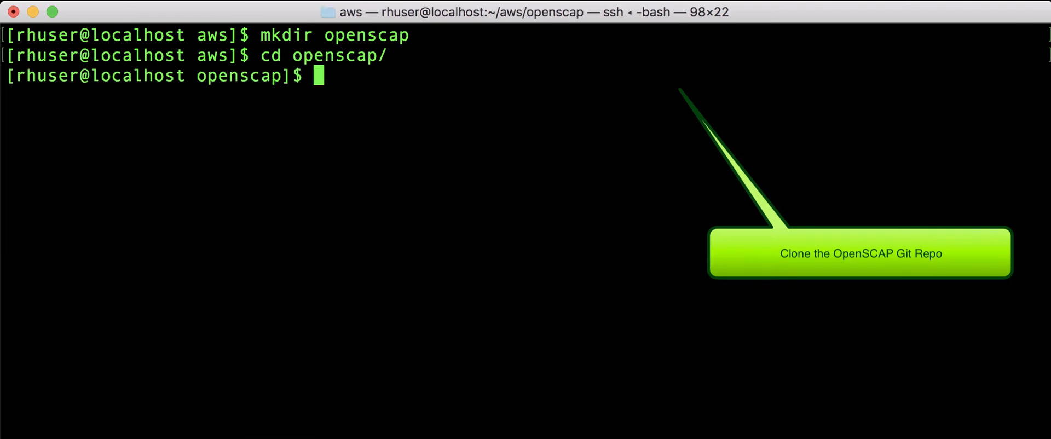
{"action": "type", "text": "git clone https://github.com/openshift/compliance-operator/"}
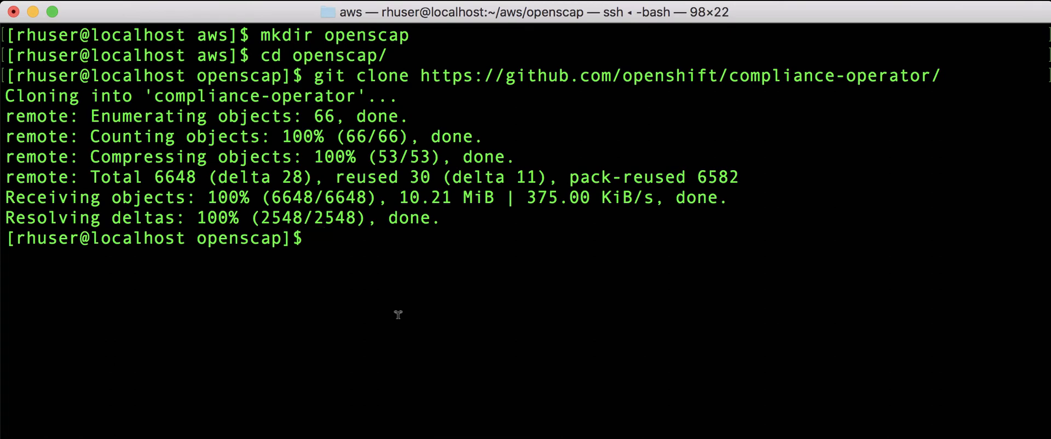
{"action": "type", "text": "cd compliance-operator/"}
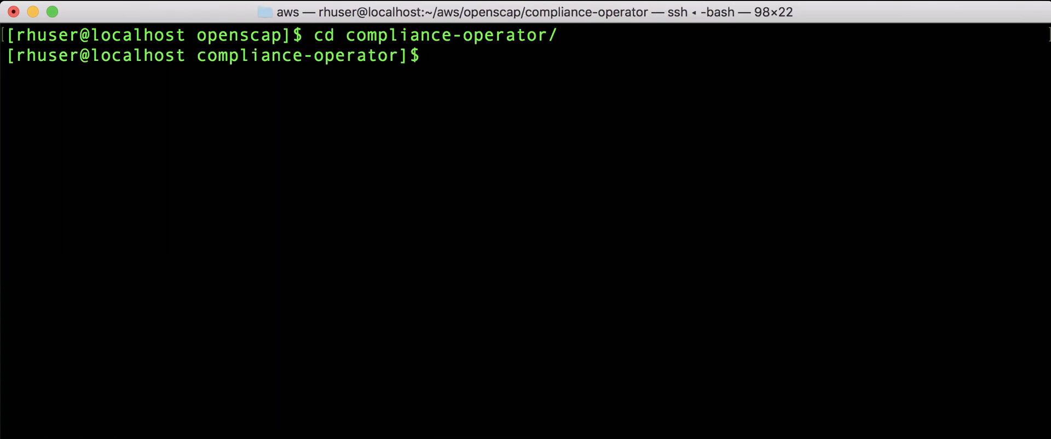
Create the namespace from deploy/ns.yaml and every CRD in deploy/crds with oc create -f
{"action": "type", "text": "ls"}
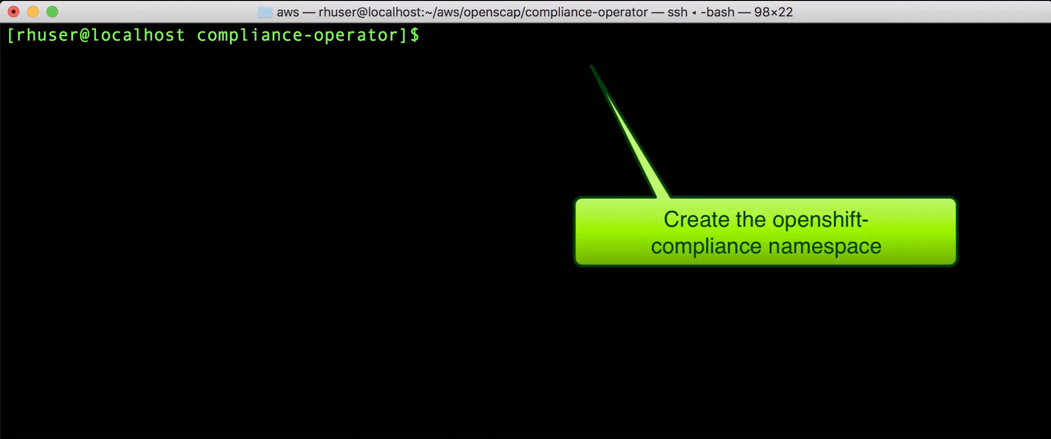
{"action": "type", "text": "oc create"}
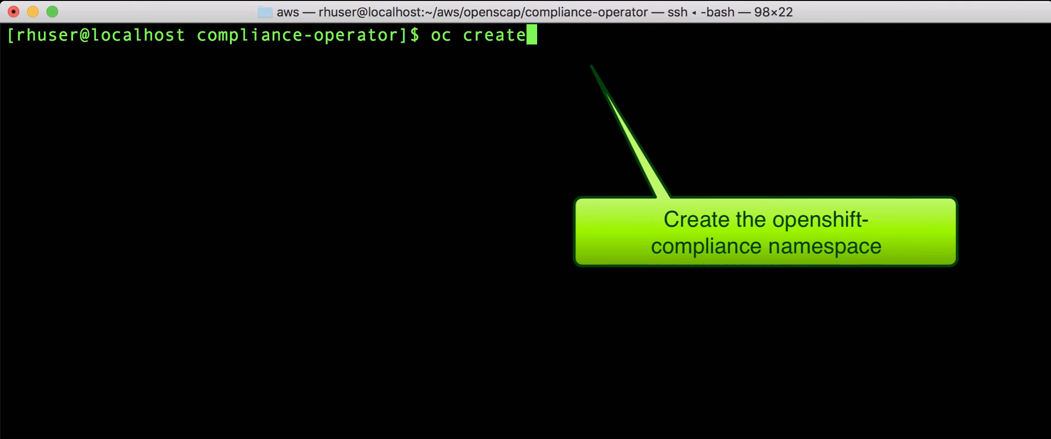
{"action": "type", "text": "f"}
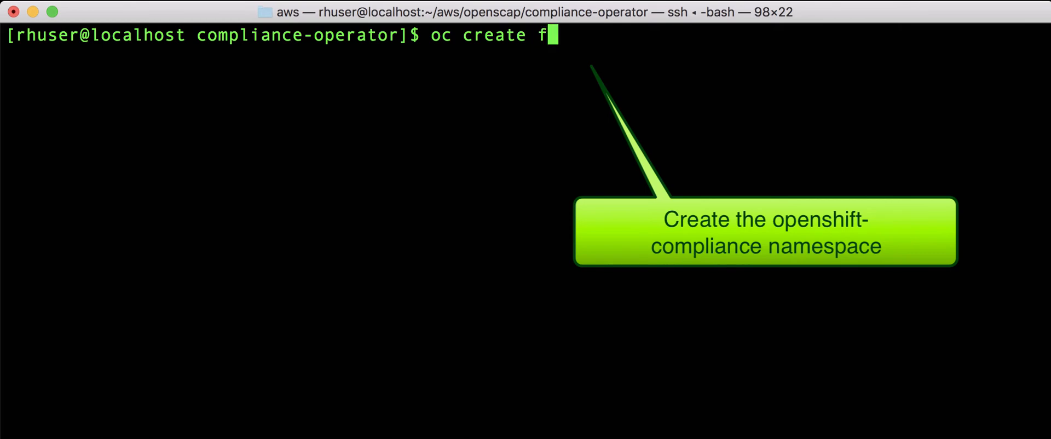
{"action": "type", "text": "-f deplo"}
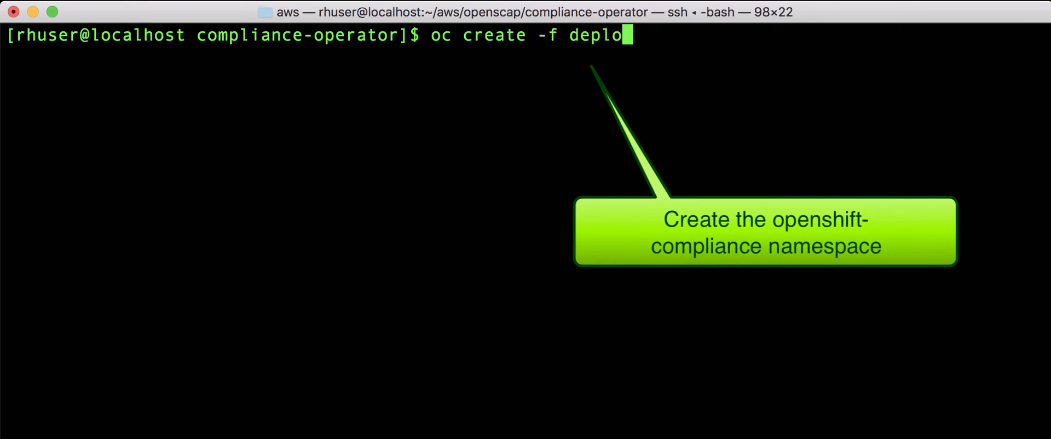
{"action": "type", "text": "y/ns.yaml"}
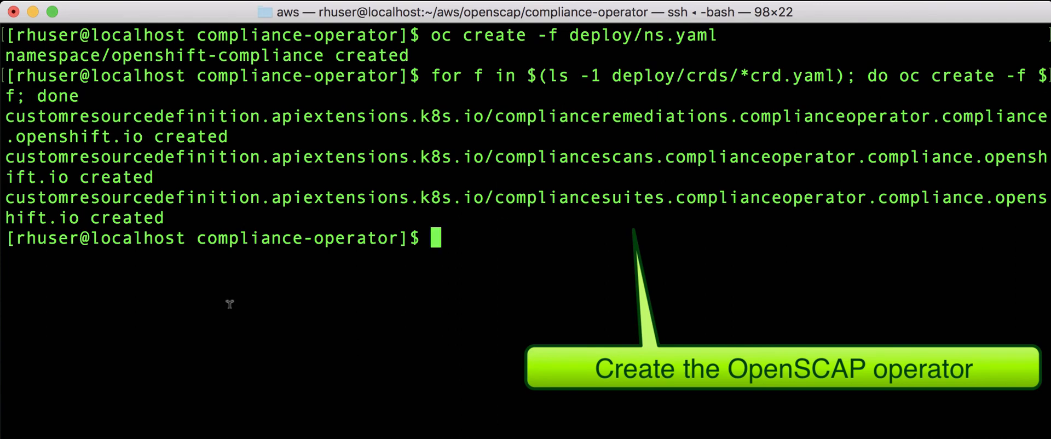
{"action": "type", "text": "oc create -f deploy/"}
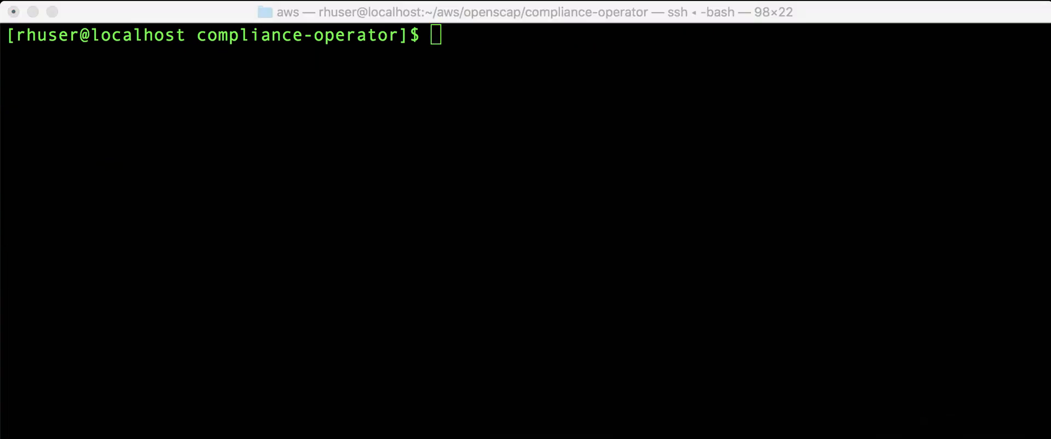
Review the compliancesuite CR YAML in vi, switch to openshift-compliance project, and clear
{"action": "type", "text": "vi ./deploy/crds/complianceoperator.compliance.openshift.io_v1alpha1_compliancesuite_cr.yaml"}
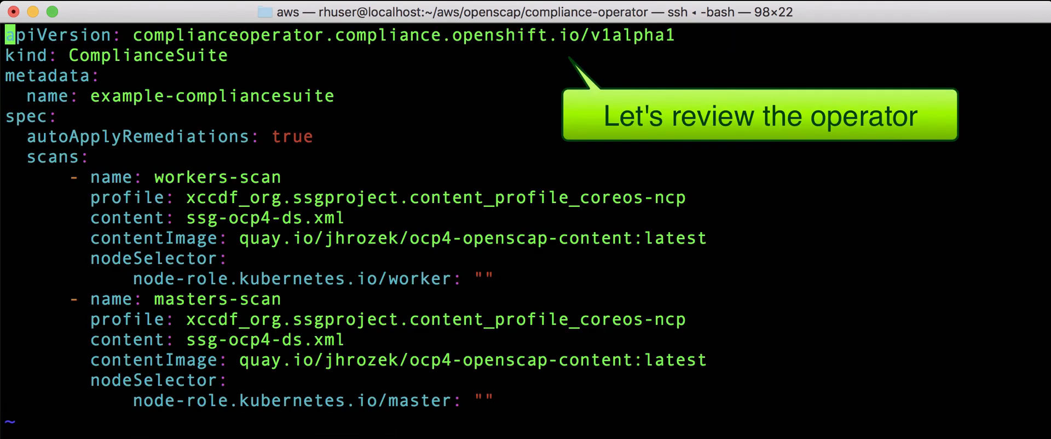
{"action": "double_click", "coordinate": [274, 176]}
{"action": "type", "text": "oc project openshift-compliance"}
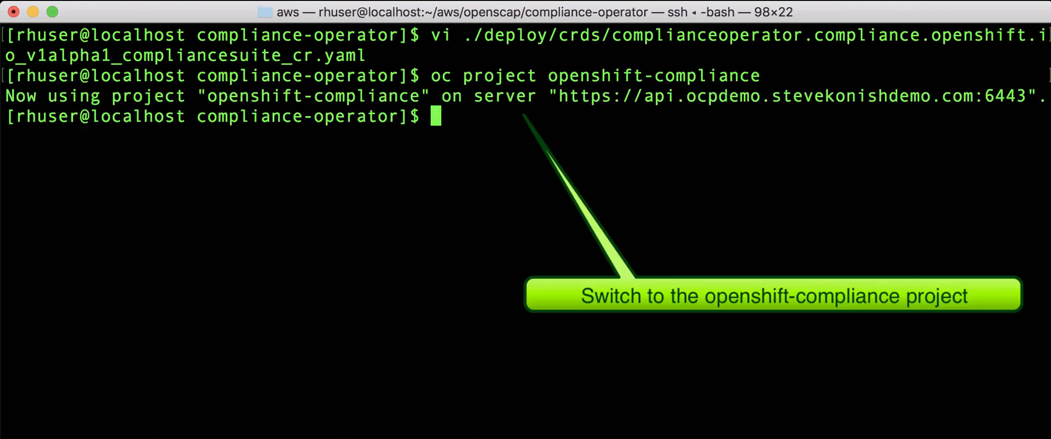
{"action": "type", "text": "clear"}
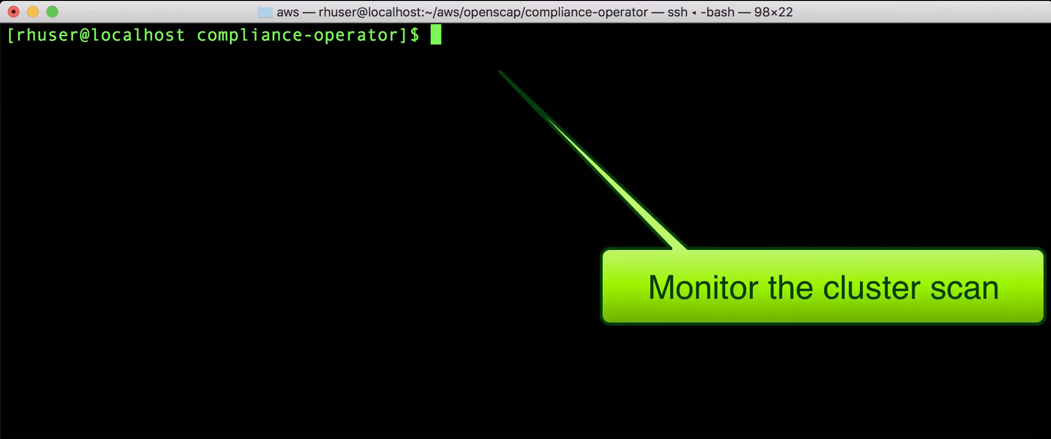
Watch pods with oc get pods -w, then edit complianceremediation/workers-scan-no-direct-root-logins
{"action": "type", "text": "oc get"}
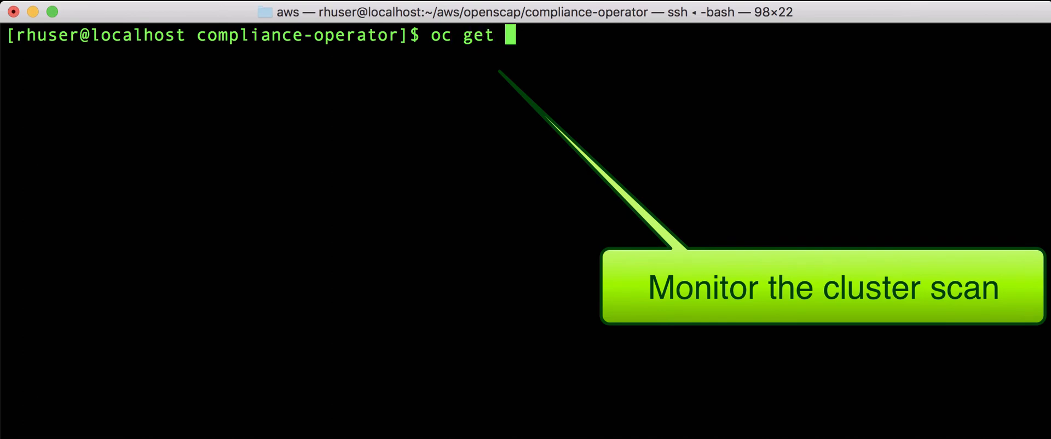
{"action": "type", "text": "pods"}
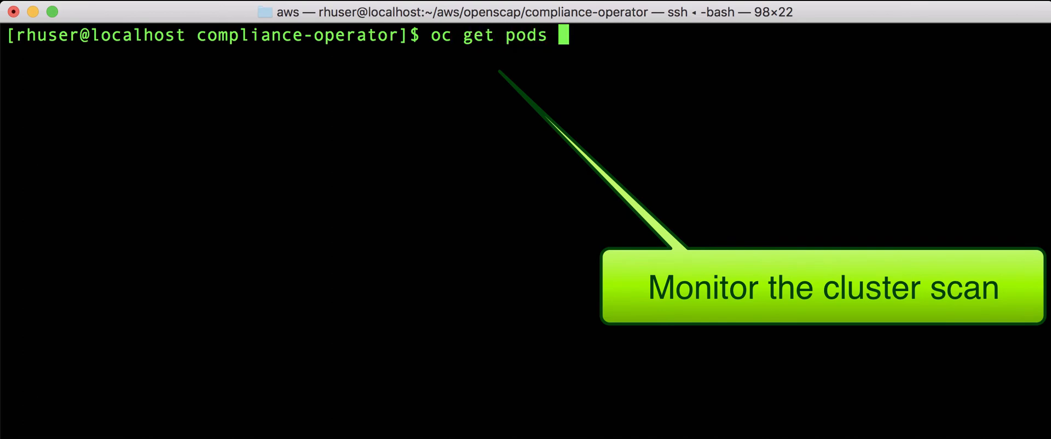
{"action": "type", "text": "-w"}
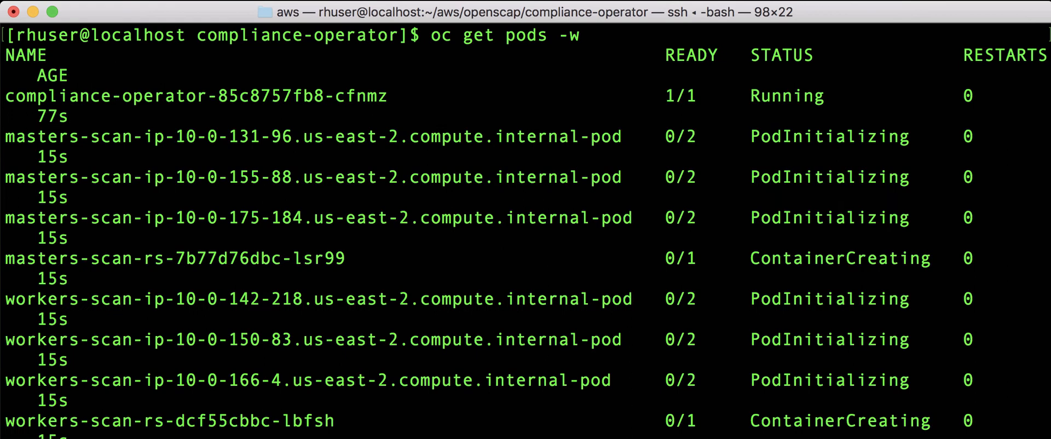
{"action": "scroll", "scroll_direction": "down", "scroll_amount": 3}
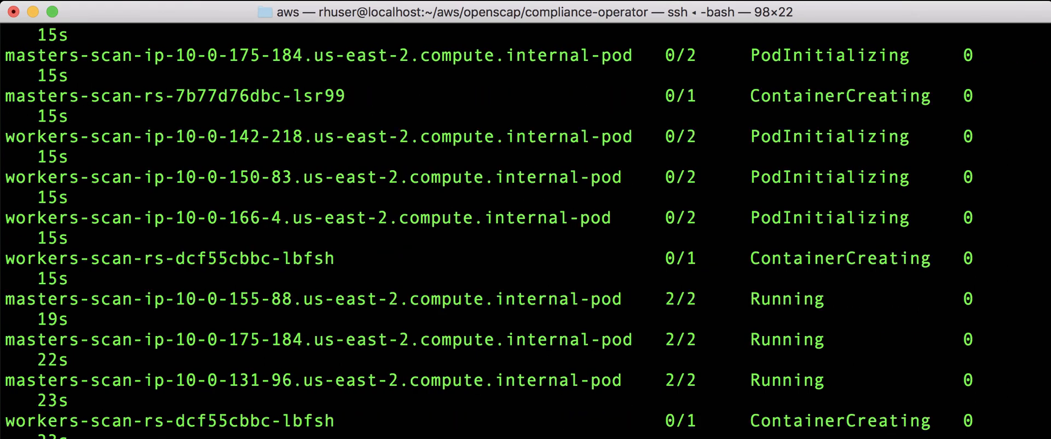
{"action": "scroll", "scroll_direction": "down", "scroll_amount": 3}
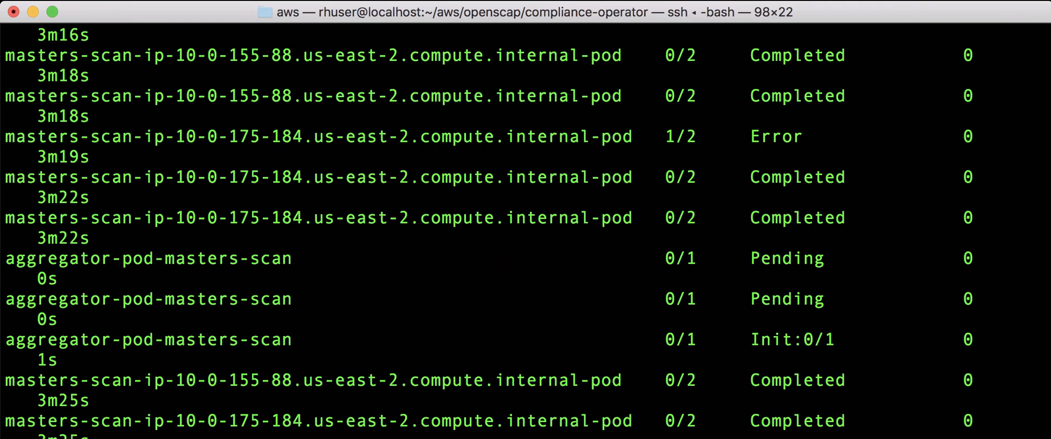
{"action": "scroll", "scroll_direction": "down", "scroll_amount": 3}
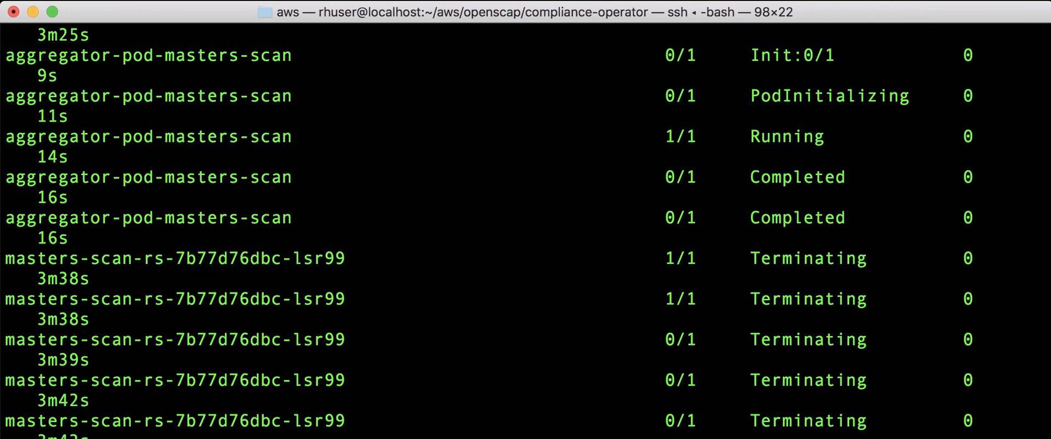
{"action": "scroll", "scroll_direction": "down", "scroll_amount": 3}
{"action": "type", "text": "oc get complianceremediation"}
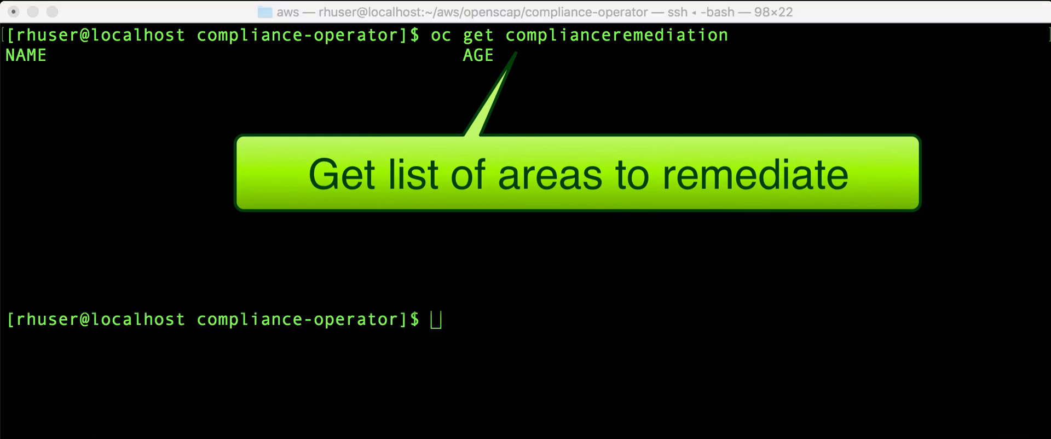
{"action": "type", "text": "oc edit complianceremediation/workers-scan-no-direct-root-logins"}
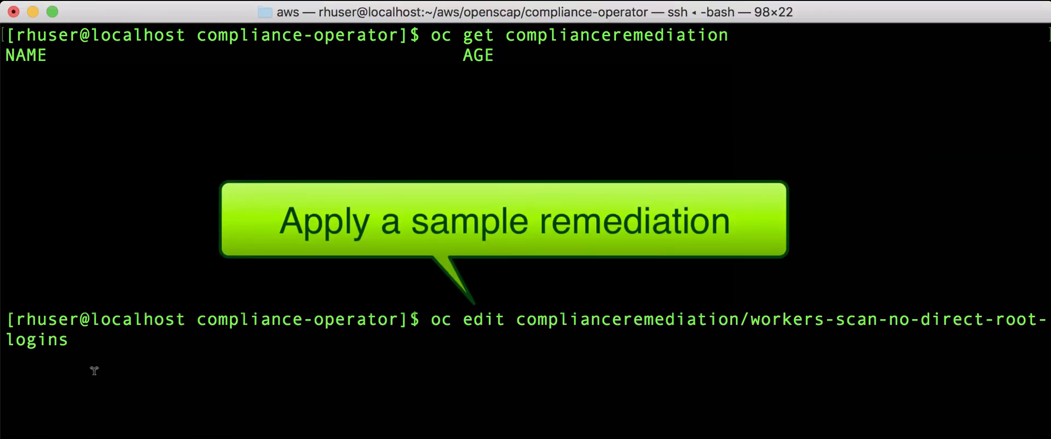
{"action": "key", "text": "Return"}
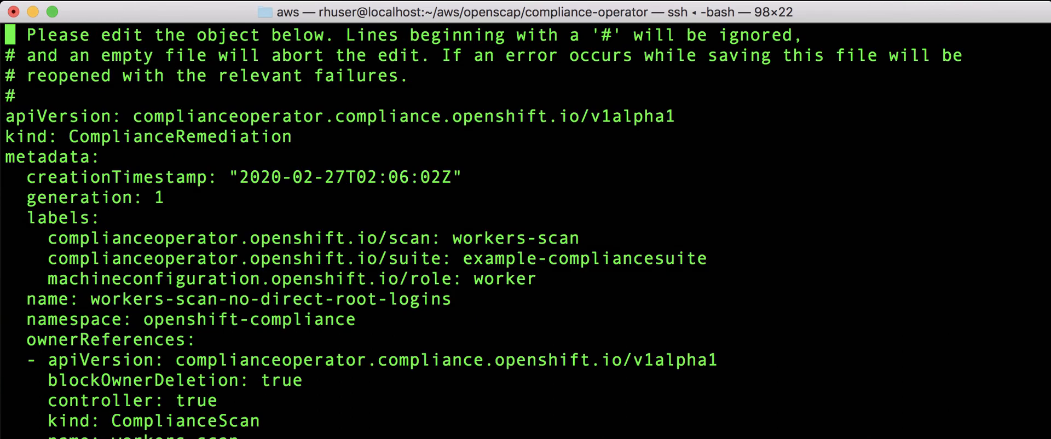
Set the remediation's spec apply to true, check oc get nodes until Ready, then clear
{"action": "scroll", "scroll_direction": "down", "scroll_amount": 3}
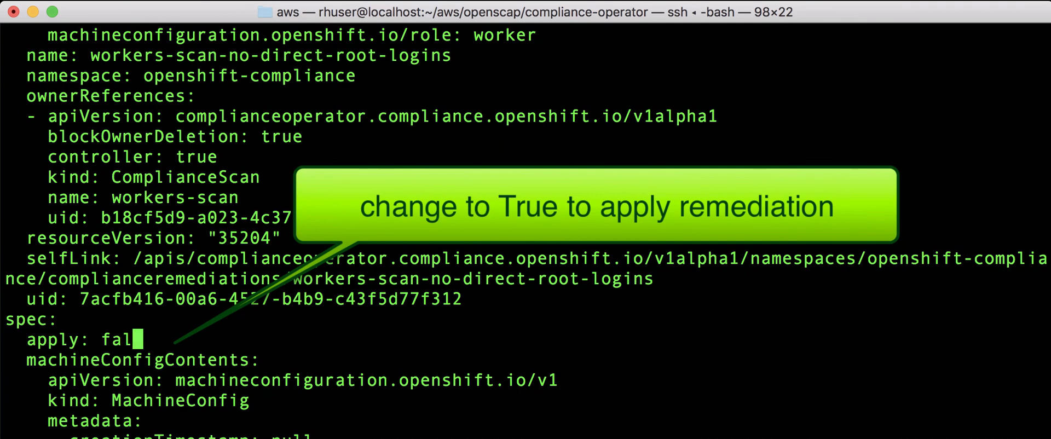
{"action": "type", "text": "true"}
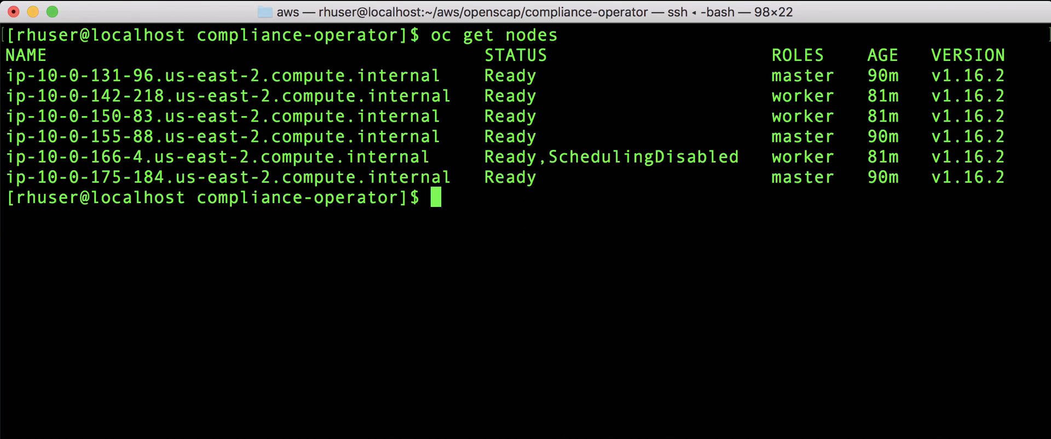
{"action": "type", "text": "oc get nodes"}
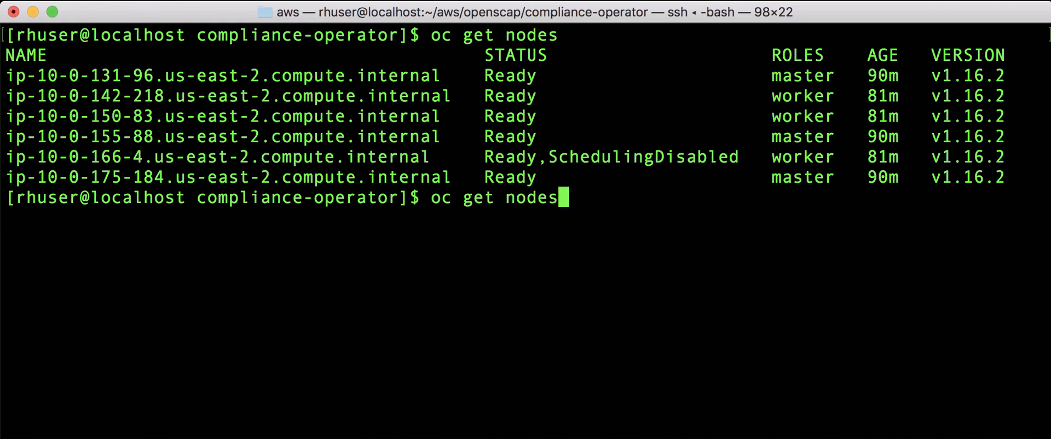
{"action": "type", "text": "cle"}
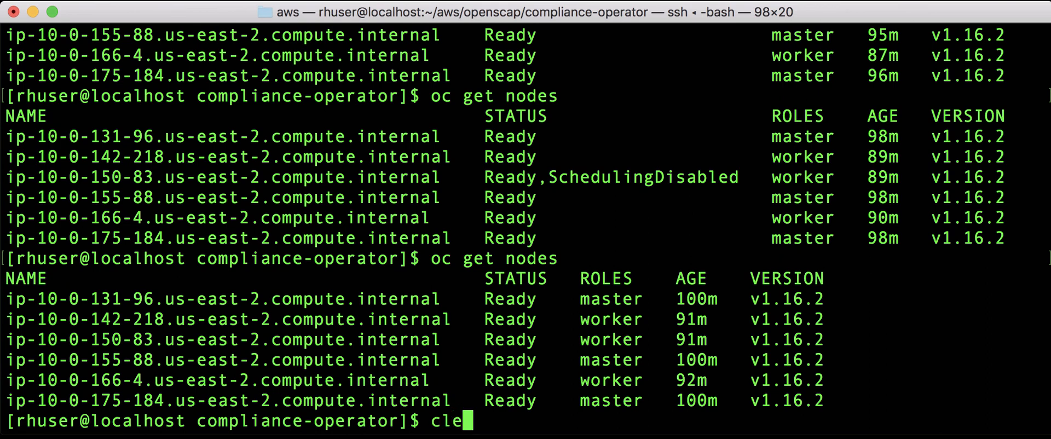
{"action": "key", "text": "enter"}
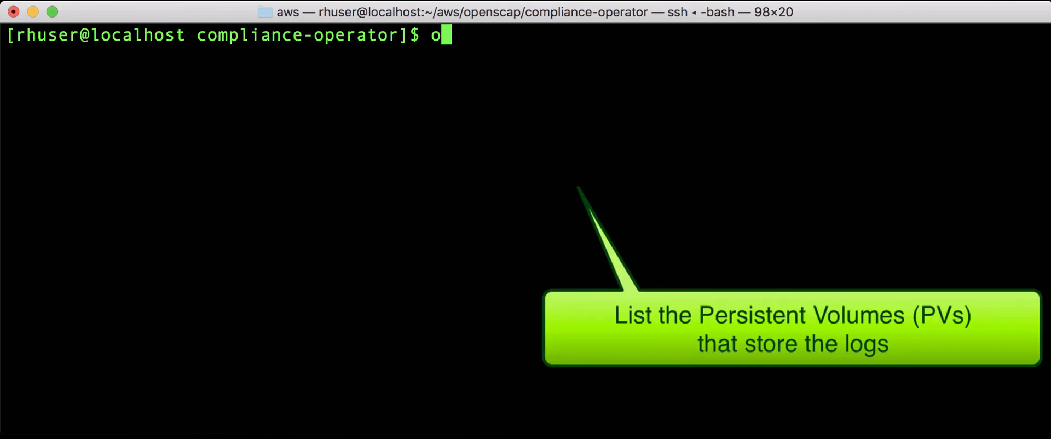
List persistent volumes with oc get pv, then clear the screen
{"action": "type", "text": "c get pv"}
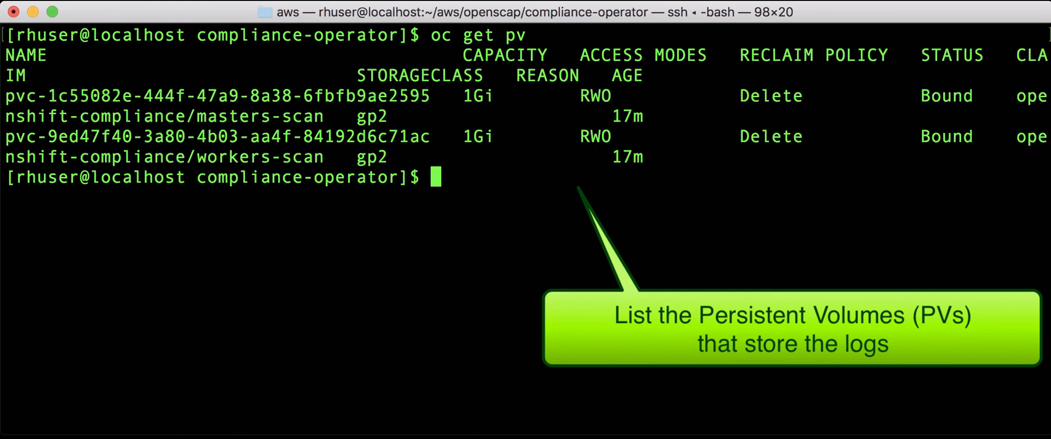
{"action": "type", "text": "c g"}
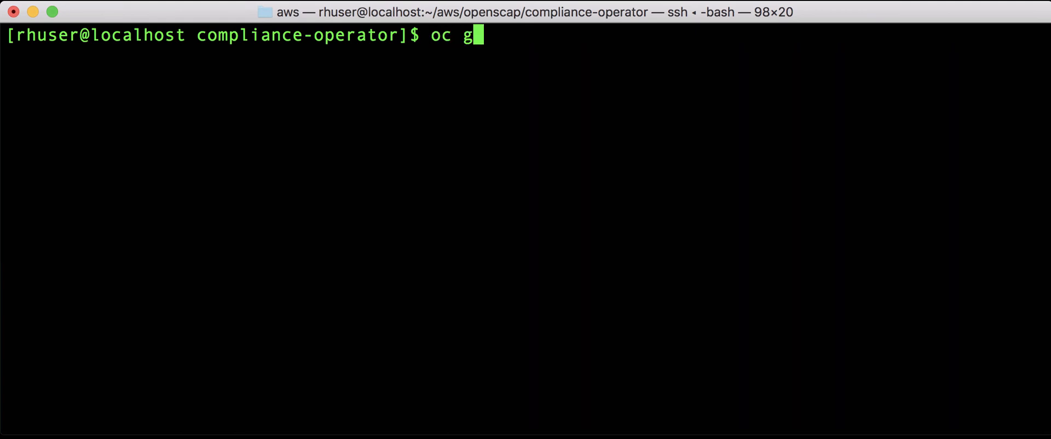
List config maps labeled compliance-scan=masters-scan and copy the third config map name
{"action": "type", "text": "et cm -l"}
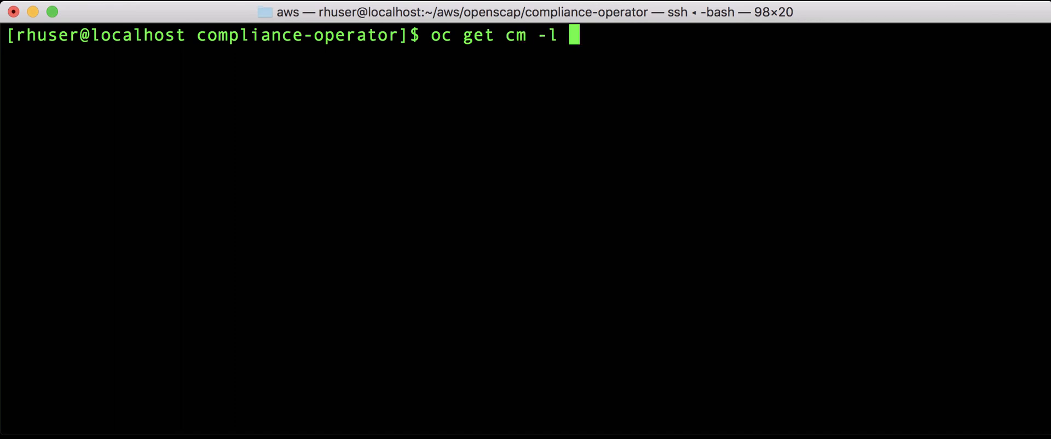
{"action": "type", "text": "=com"}
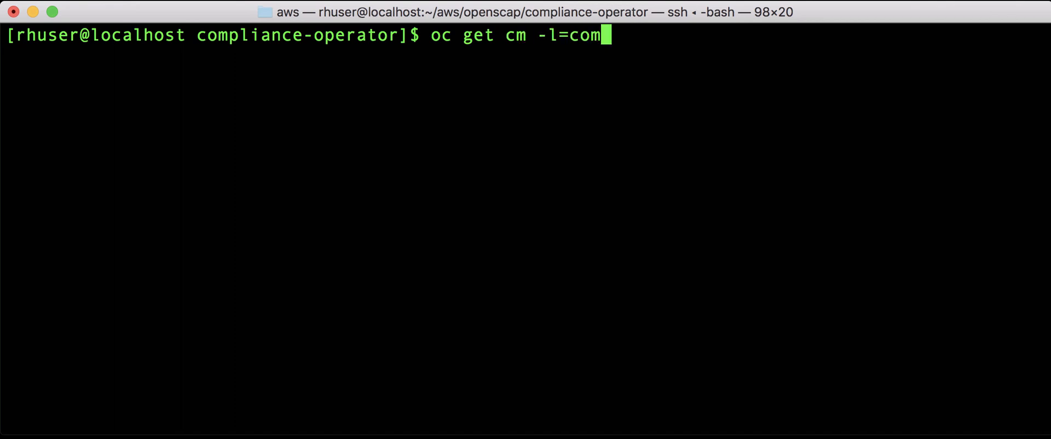
{"action": "type", "text": "pliance-"}
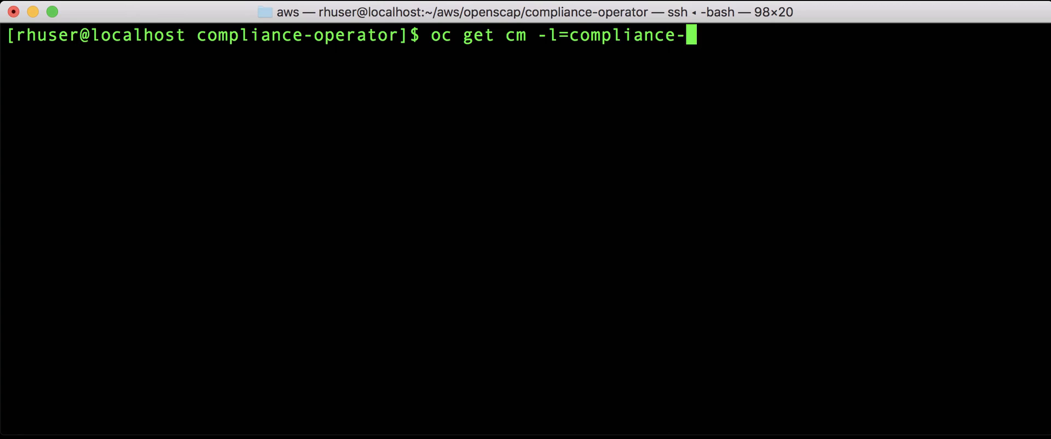
{"action": "type", "text": "scan="}
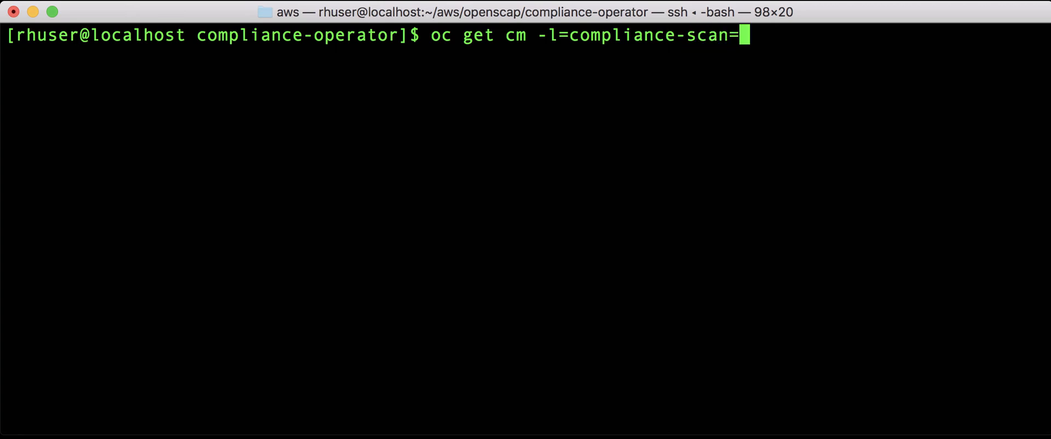
{"action": "type", "text": "ma"}
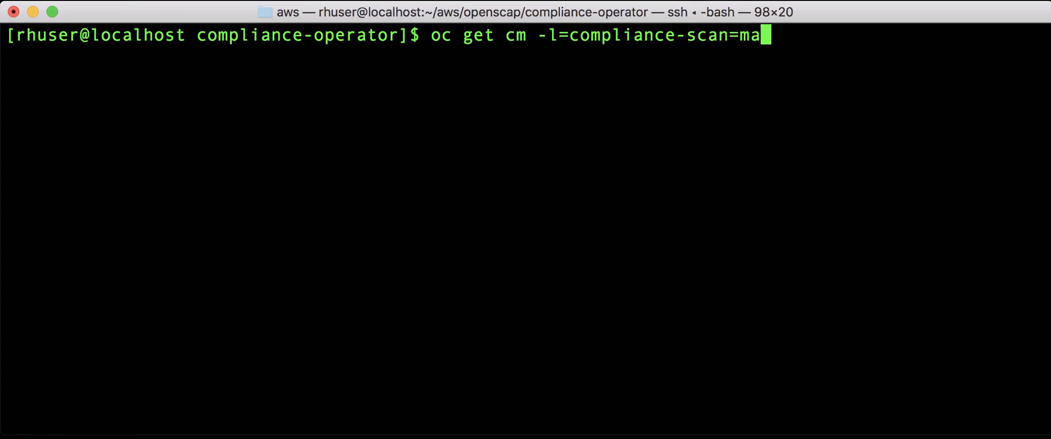
{"action": "type", "text": "sters"}
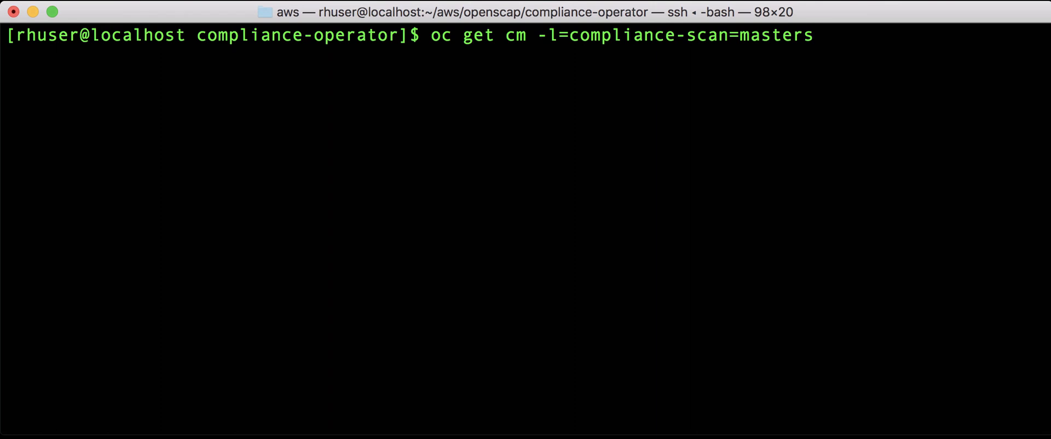
{"action": "type", "text": "-scan"}
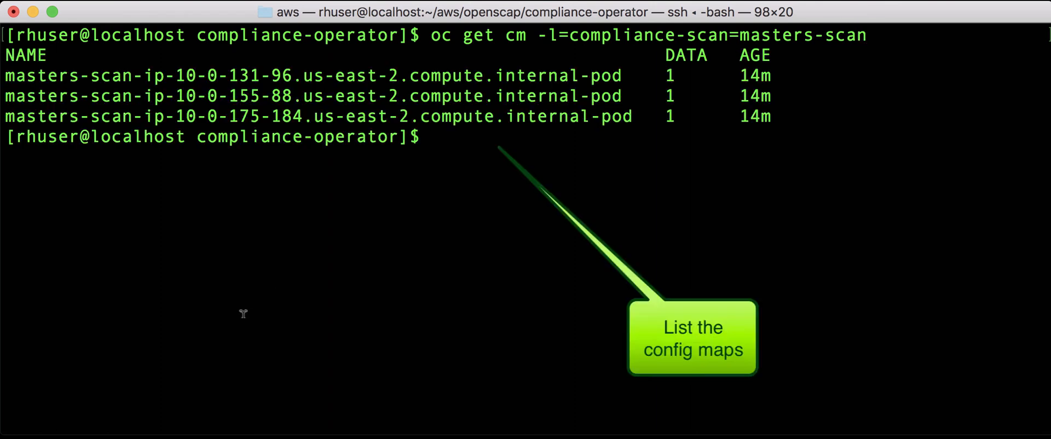
{"action": "mouse_move", "coordinate": [581, 87]}
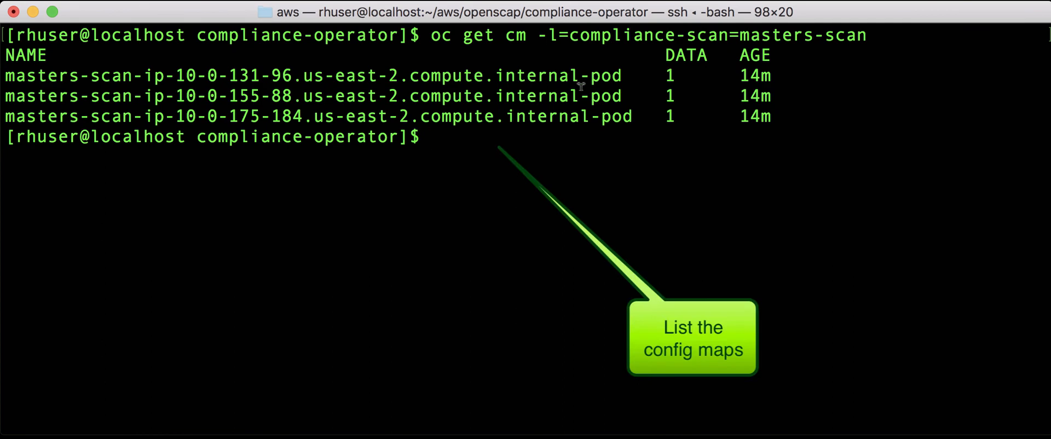
{"action": "mouse_move", "coordinate": [616, 84]}
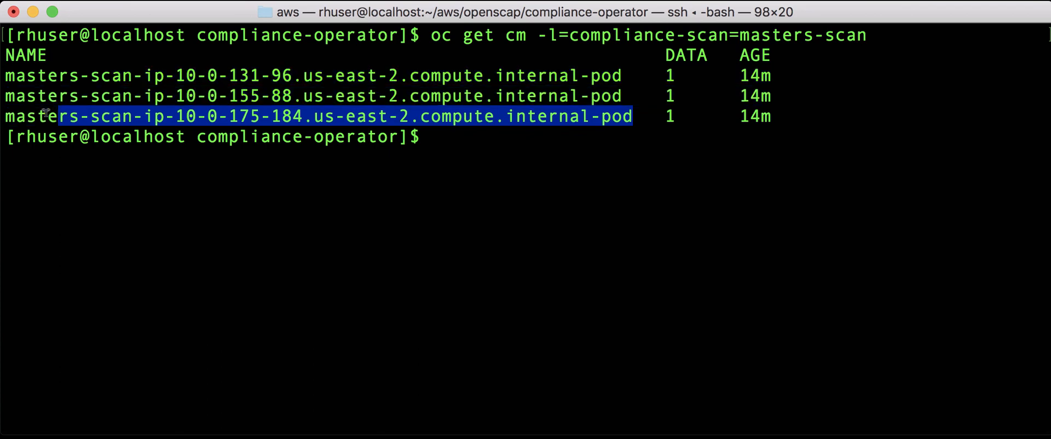
{"action": "right_click", "coordinate": [40, 117]}
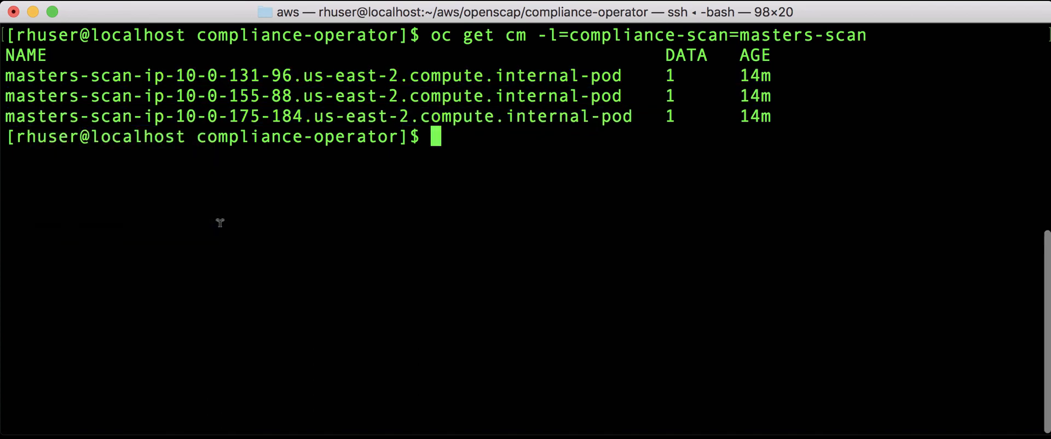
Enter oc extract cm/masters-scan-ip-10-0-175-184.us-east-2.compute.internal-pod
{"action": "type", "text": "oc ext"}
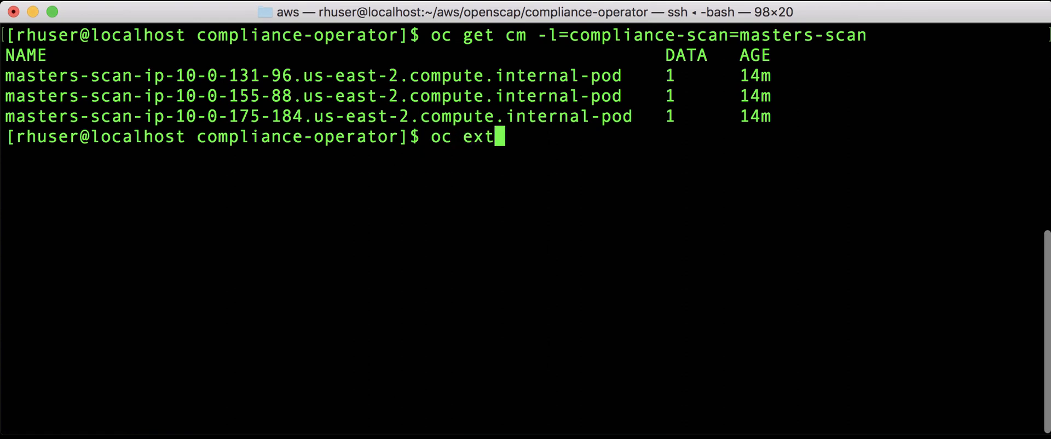
{"action": "type", "text": "axc"}
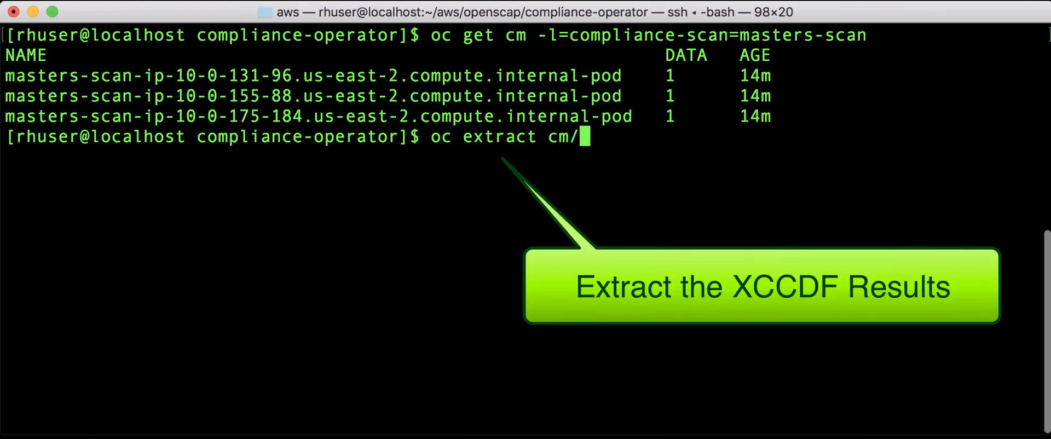
{"action": "type", "text": "masters-scan-ip-10-0-175-184.us-east-2.compute.internal-pod"}
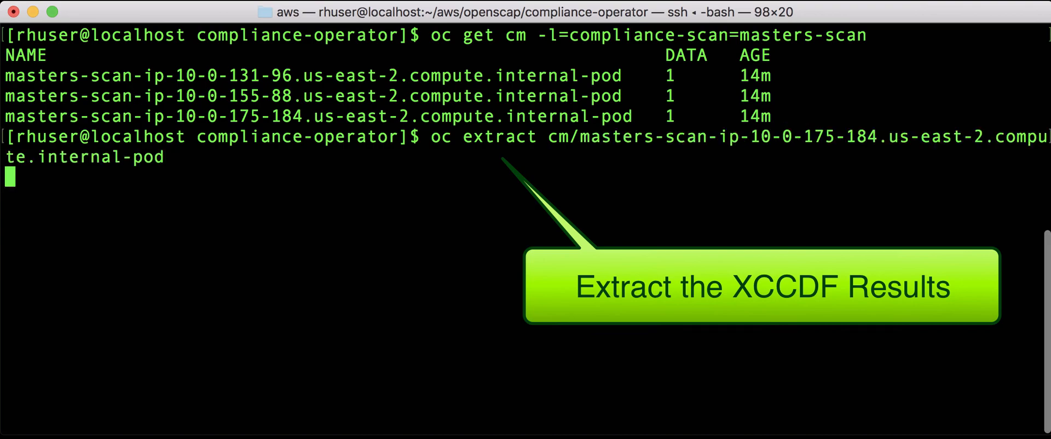